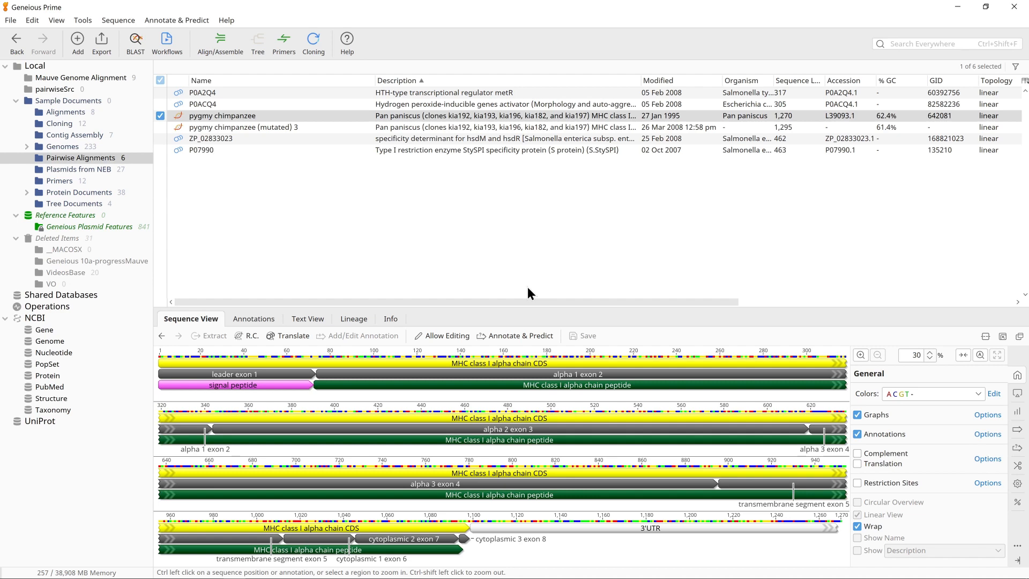
pyautogui.moveTo(275, 221)
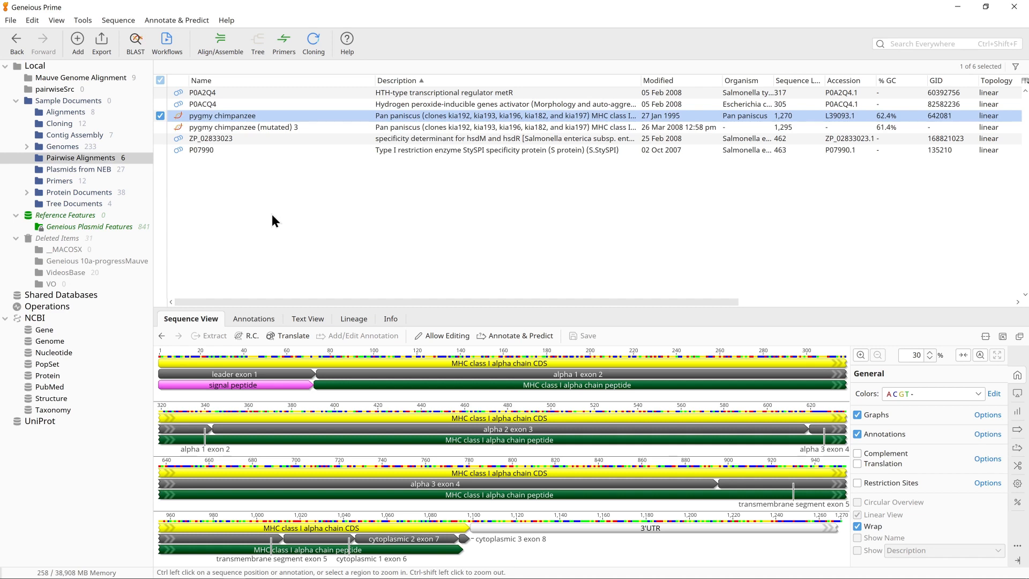
pyautogui.moveTo(298, 207)
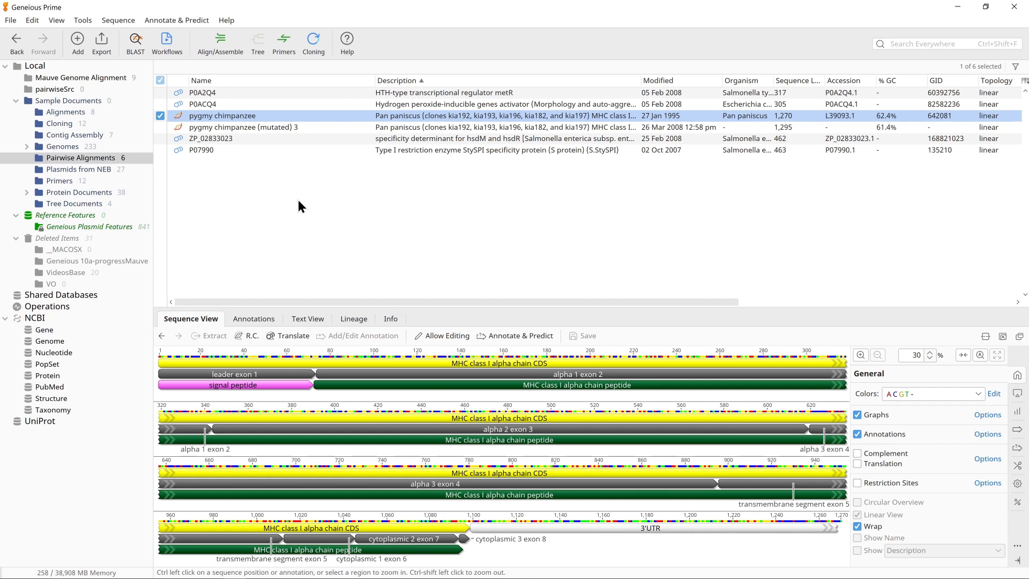
pyautogui.moveTo(233, 183)
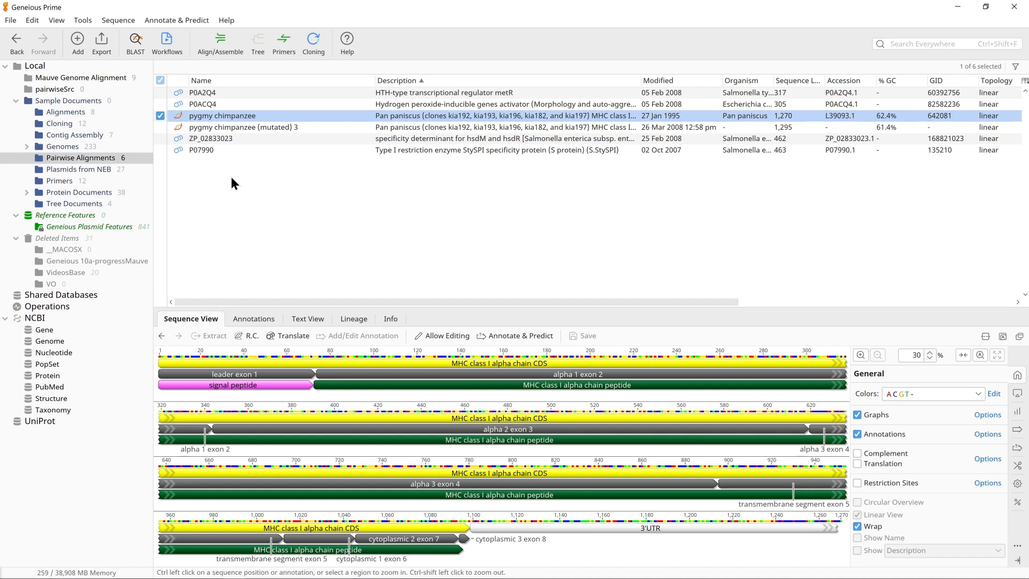
pyautogui.moveTo(218, 128)
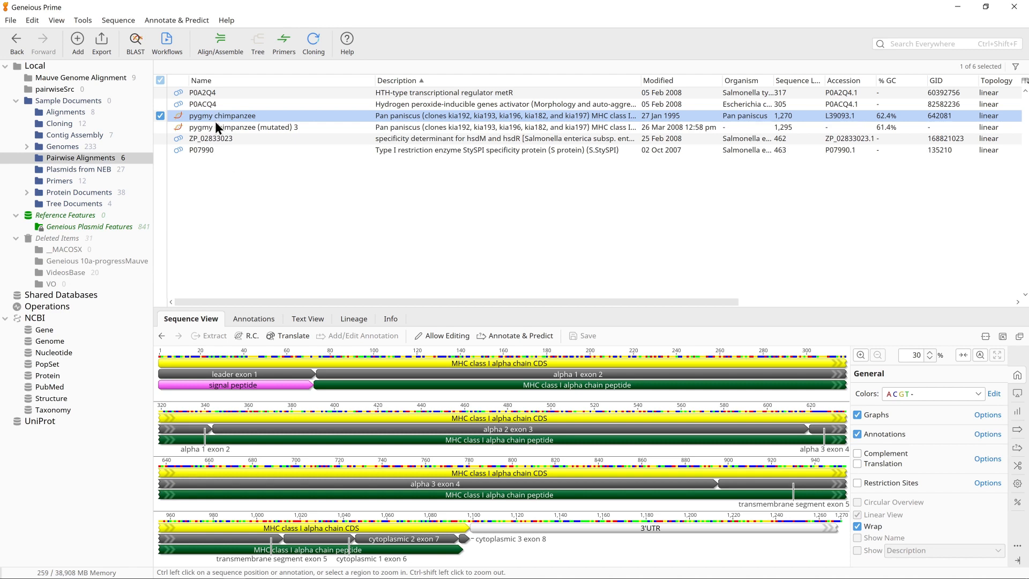
# Step: Select pygmy chimpanzee with its mutated copy and show their Dotplot comparison
pyautogui.click(243, 126)
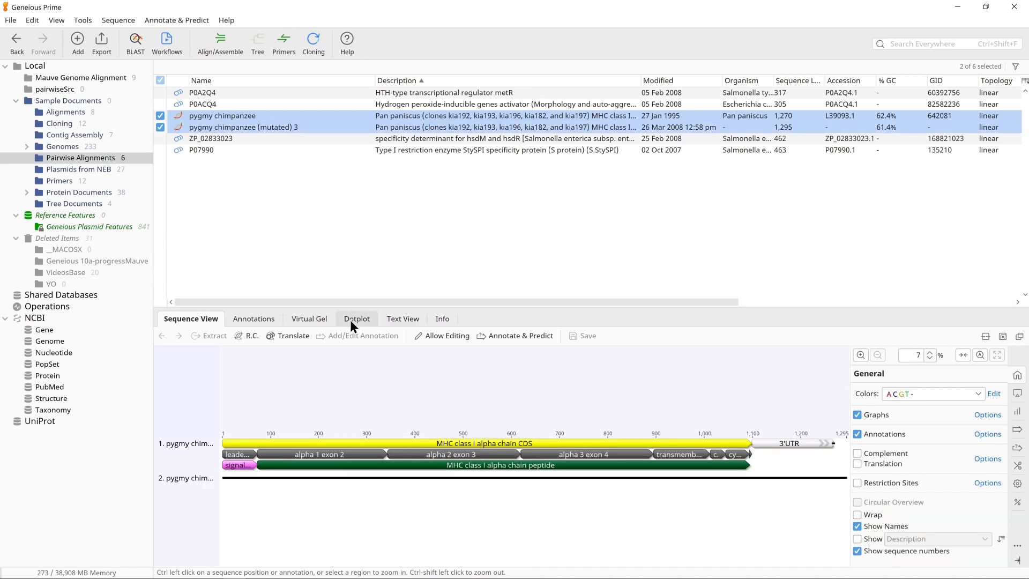
pyautogui.click(356, 319)
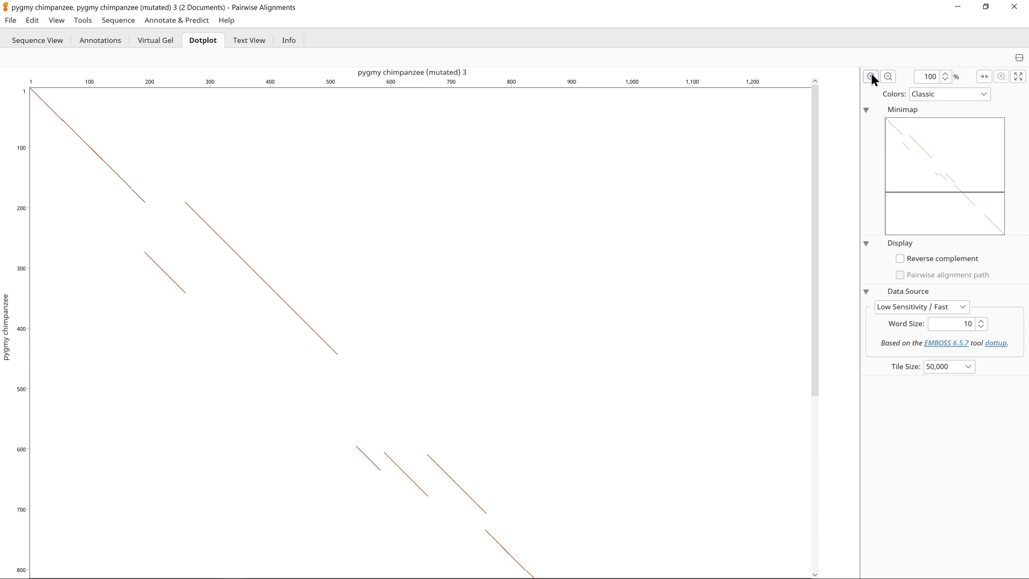
# Step: Zoom the dotplot to 999% so nucleotide letters appear along both axes
pyautogui.click(870, 76)
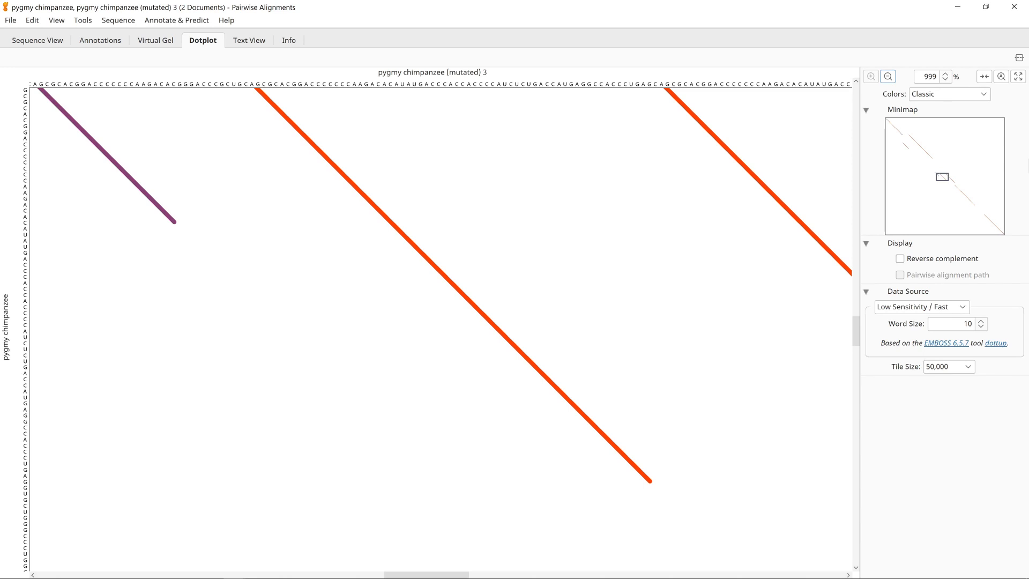
pyautogui.moveTo(381, 259)
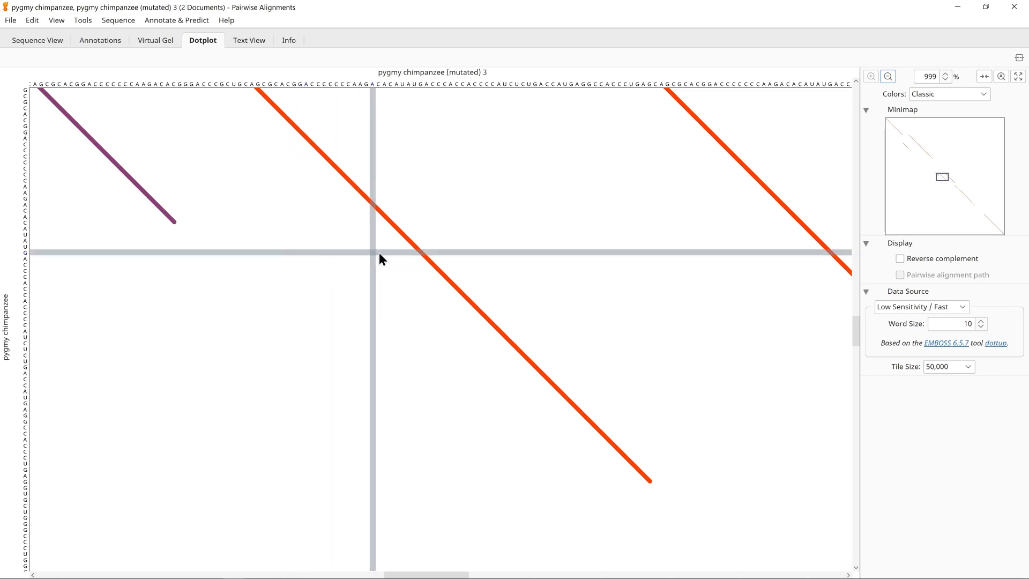
pyautogui.moveTo(451, 263)
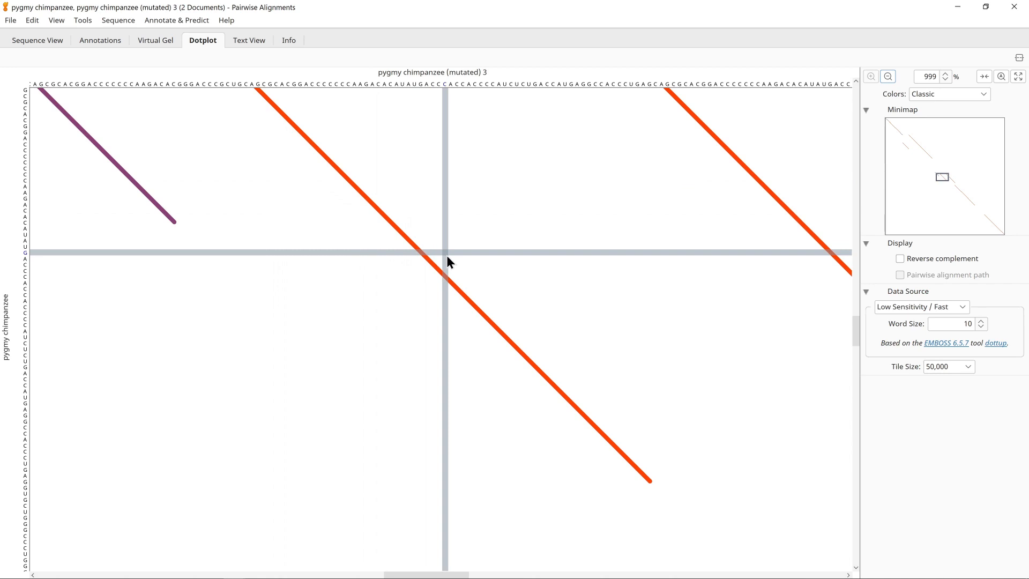
pyautogui.moveTo(374, 213)
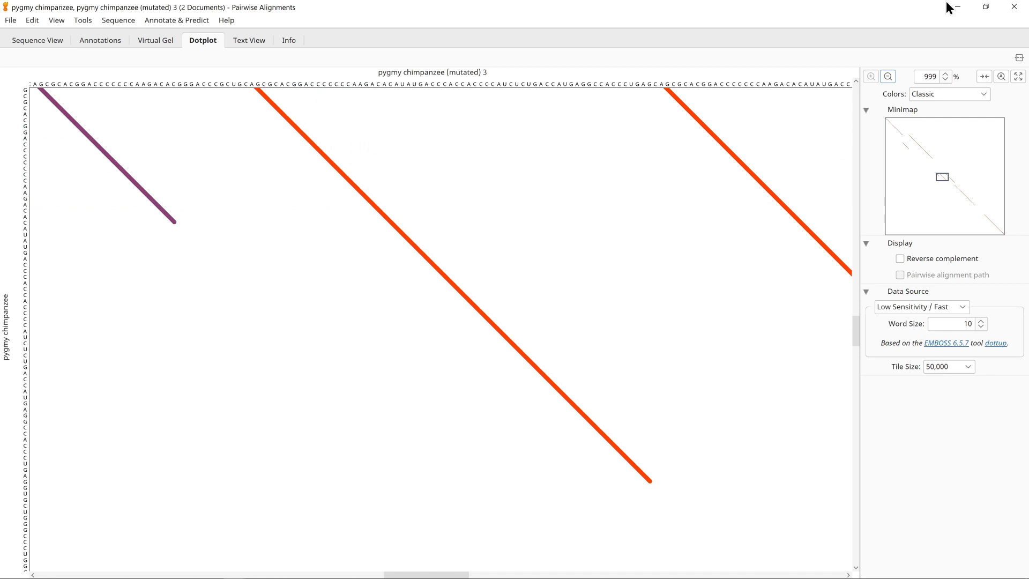
# Step: Try the High Sensitivity / Slow data source, then return to Low Sensitivity / Fast
pyautogui.click(922, 307)
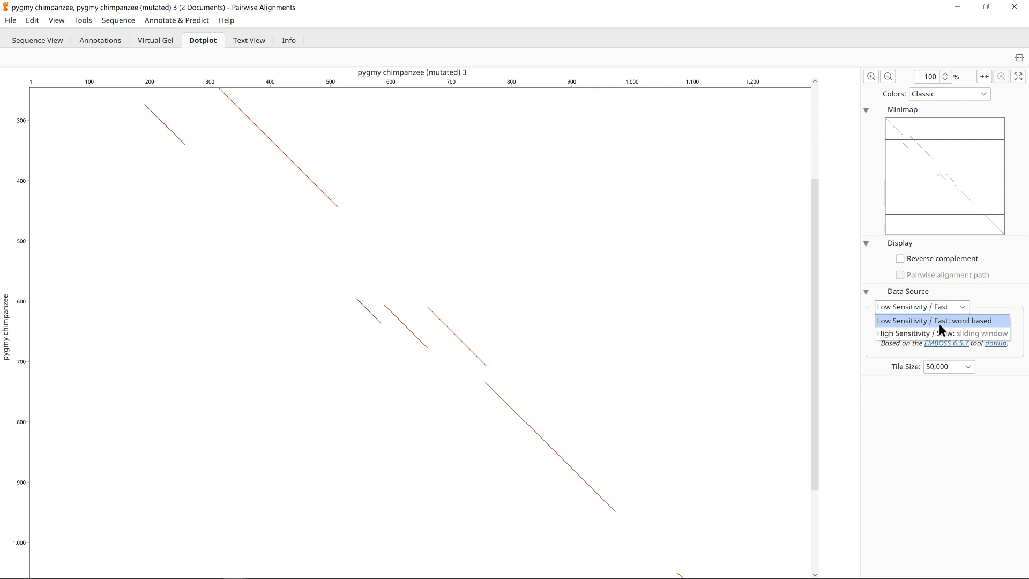
pyautogui.click(941, 332)
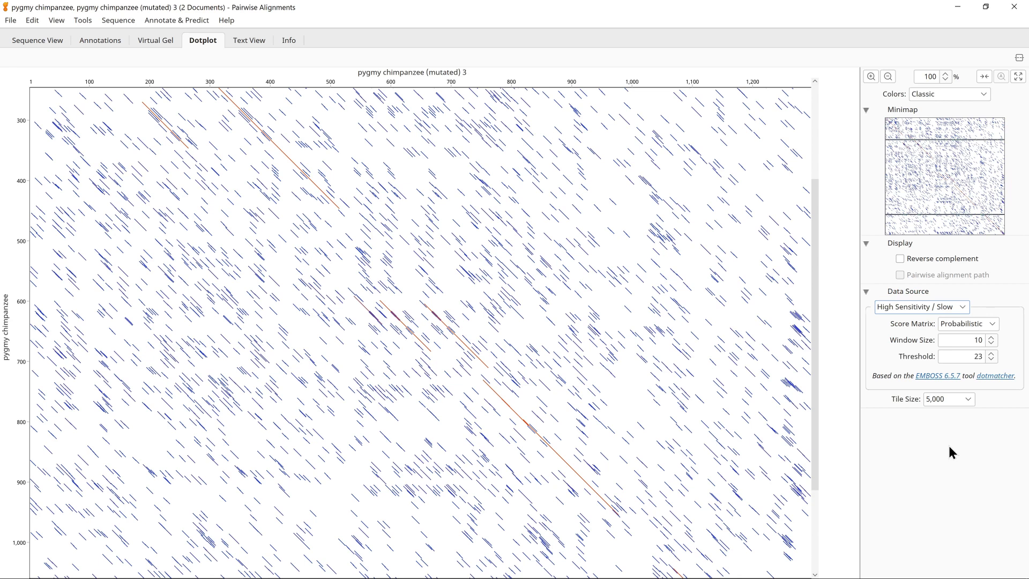
pyautogui.click(921, 307)
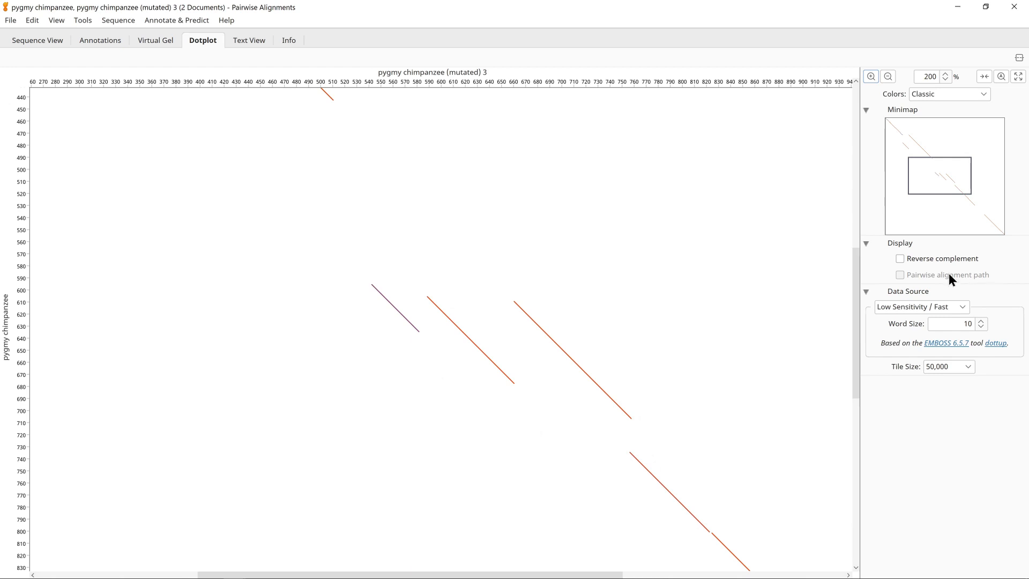
# Step: Tick Reverse complement under Display to overlay reverse-complement matches as crossing green lines
pyautogui.click(899, 258)
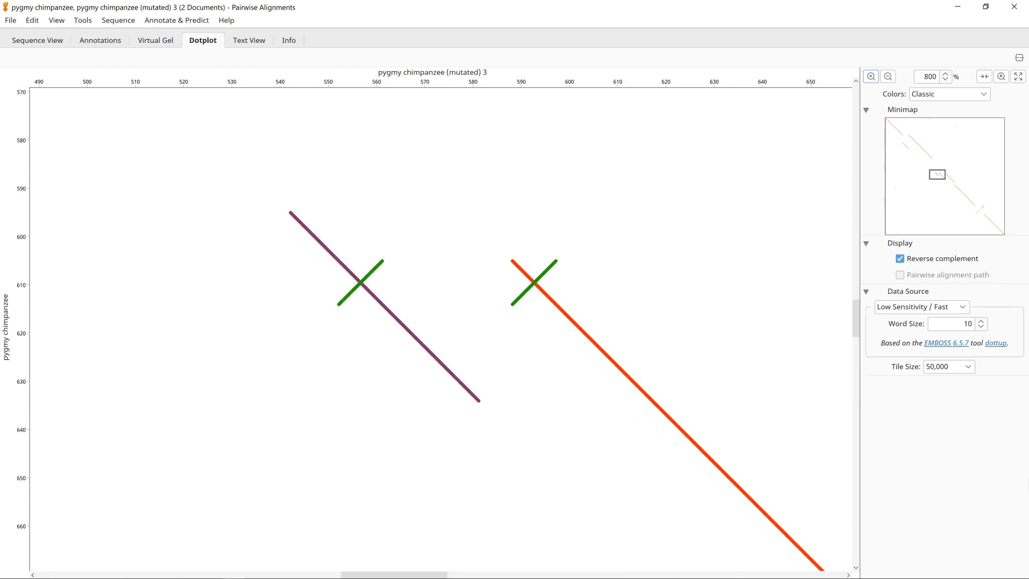